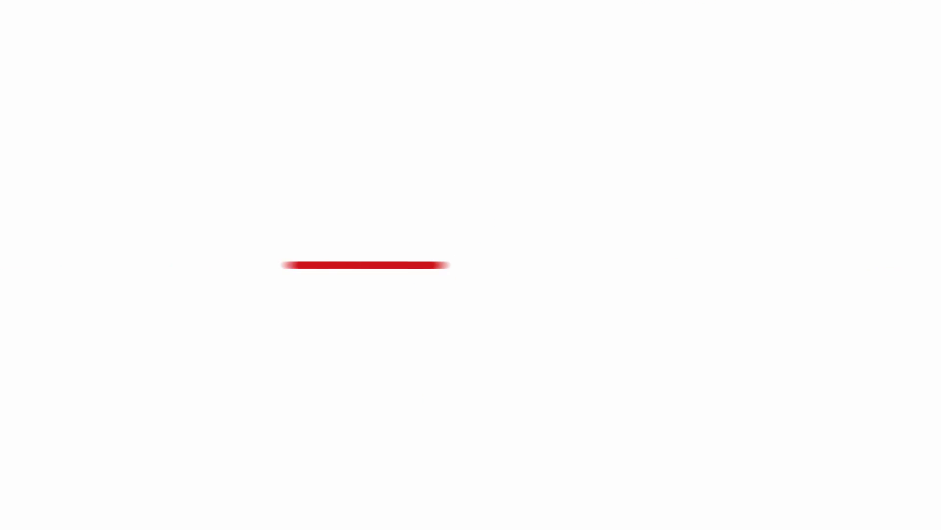
Scrub the playhead forward until the red stroke crosses the frame and curls into an open loop
left_click_drag(283, 264, 517, 187)
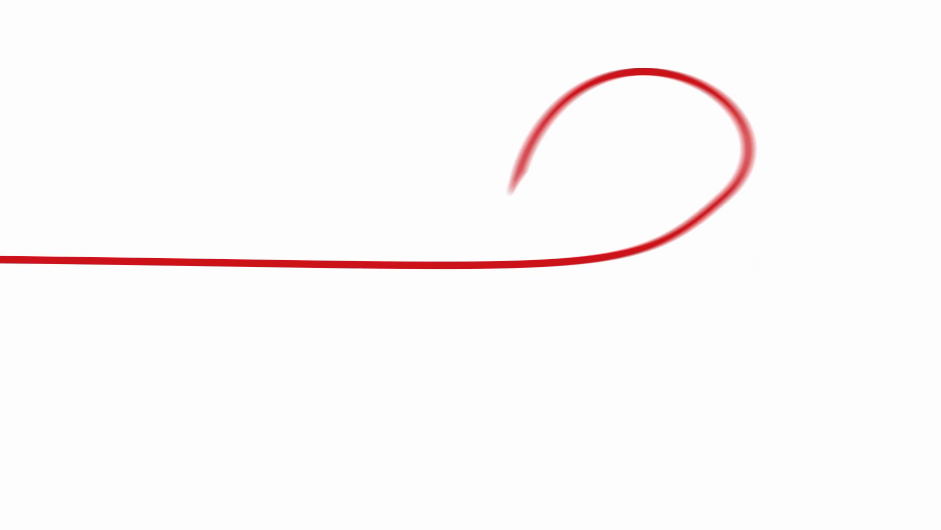